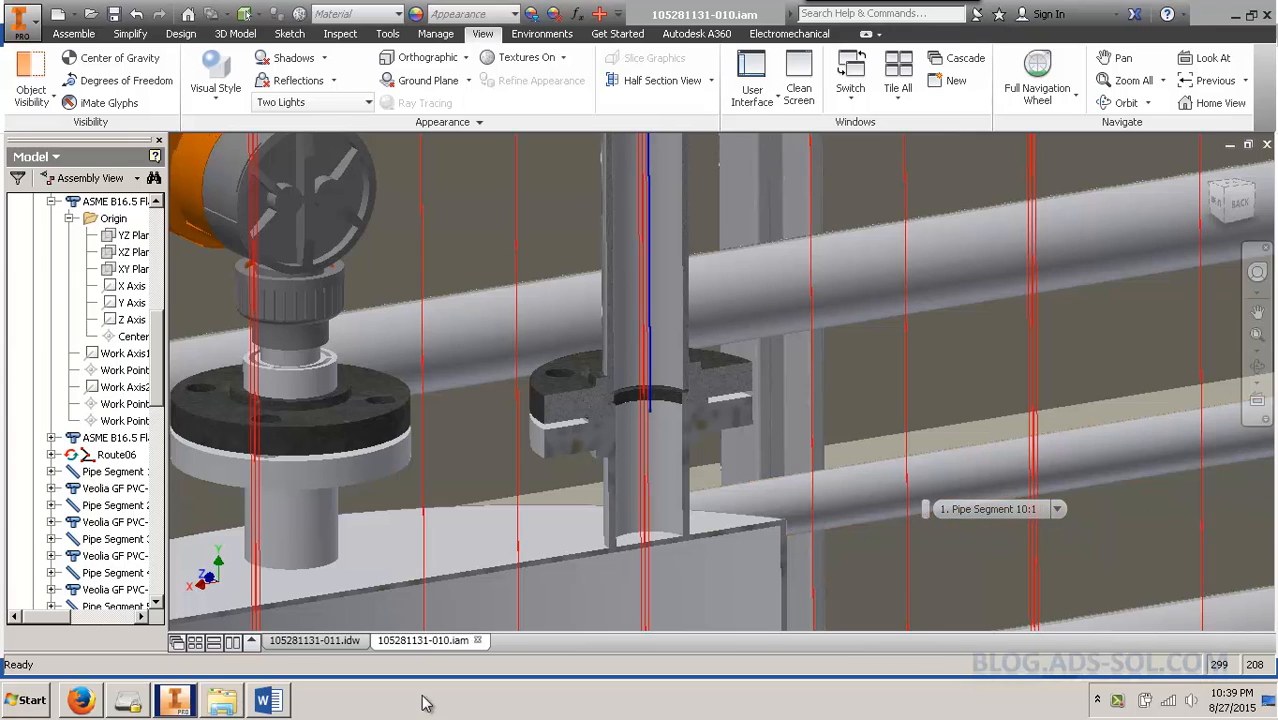
Read the Trim/Extend Pipe blog post, then orbit and zoom in on the tank flange
{"action": "left_click", "coordinate": [79, 699]}
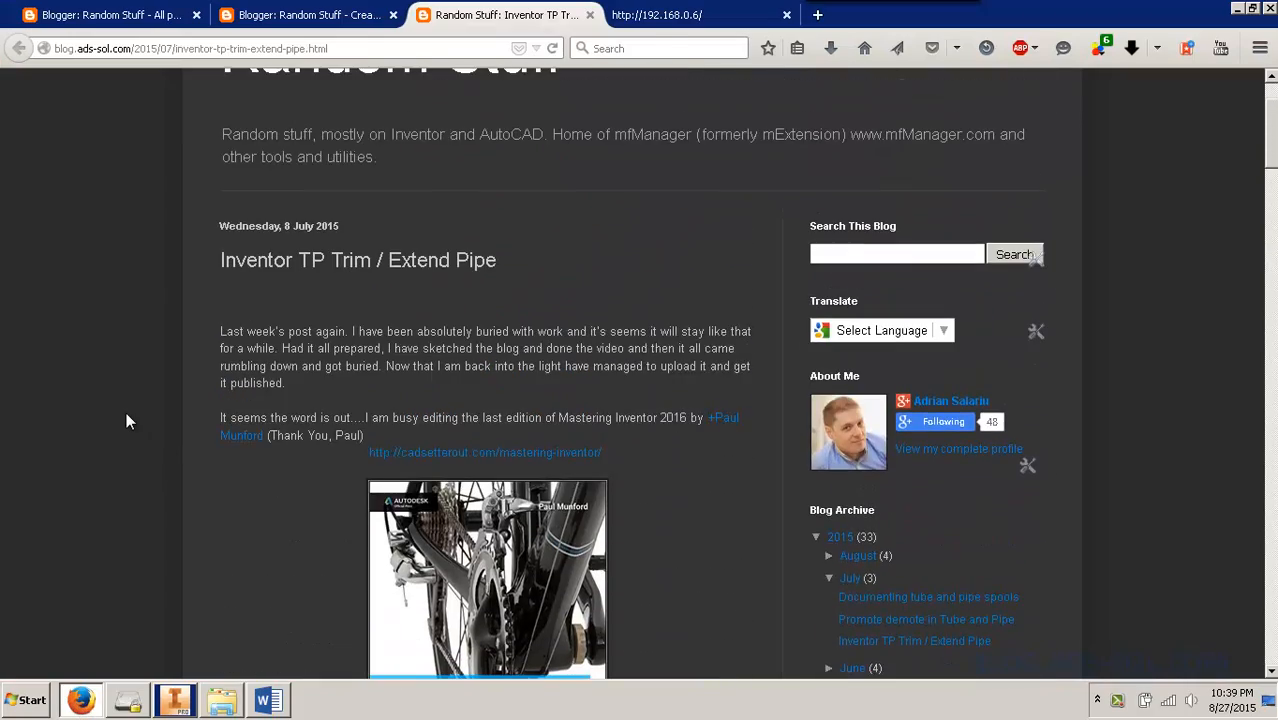
{"action": "scroll", "scroll_direction": "down", "scroll_amount": 3}
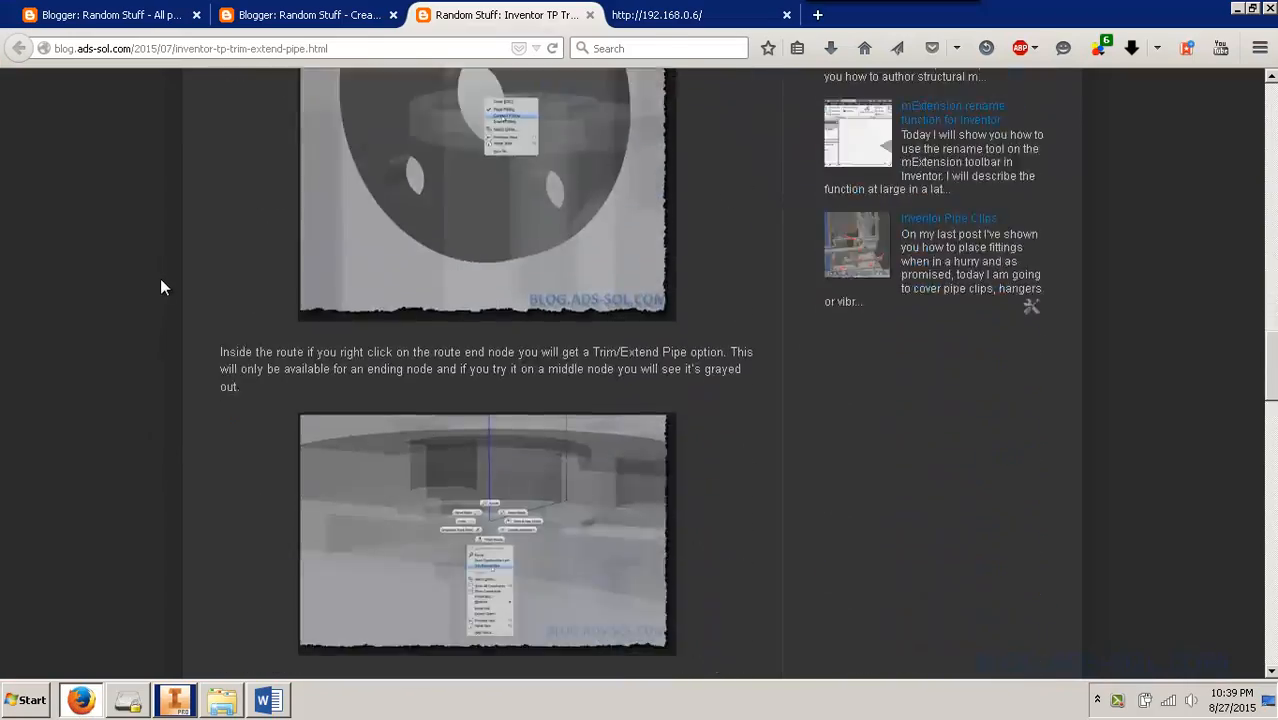
{"action": "scroll", "scroll_direction": "down", "scroll_amount": 3}
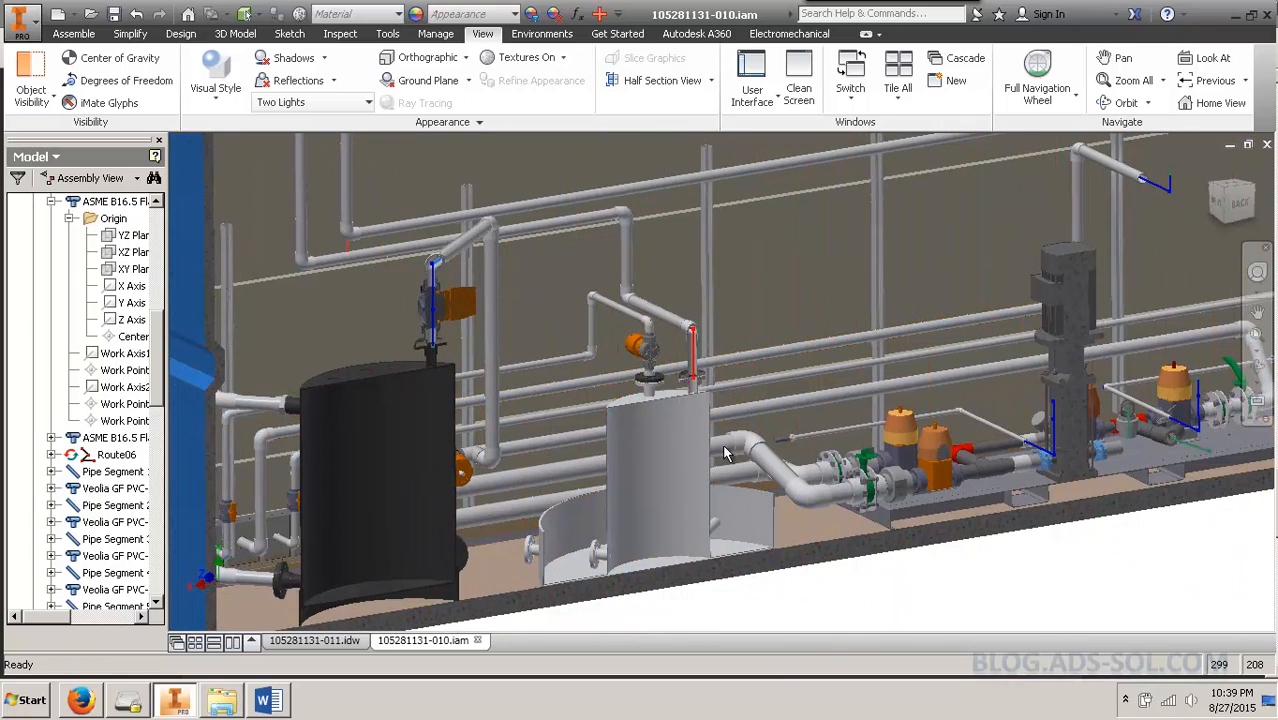
{"action": "left_click_drag", "start_coordinate": [725, 453], "coordinate": [617, 563]}
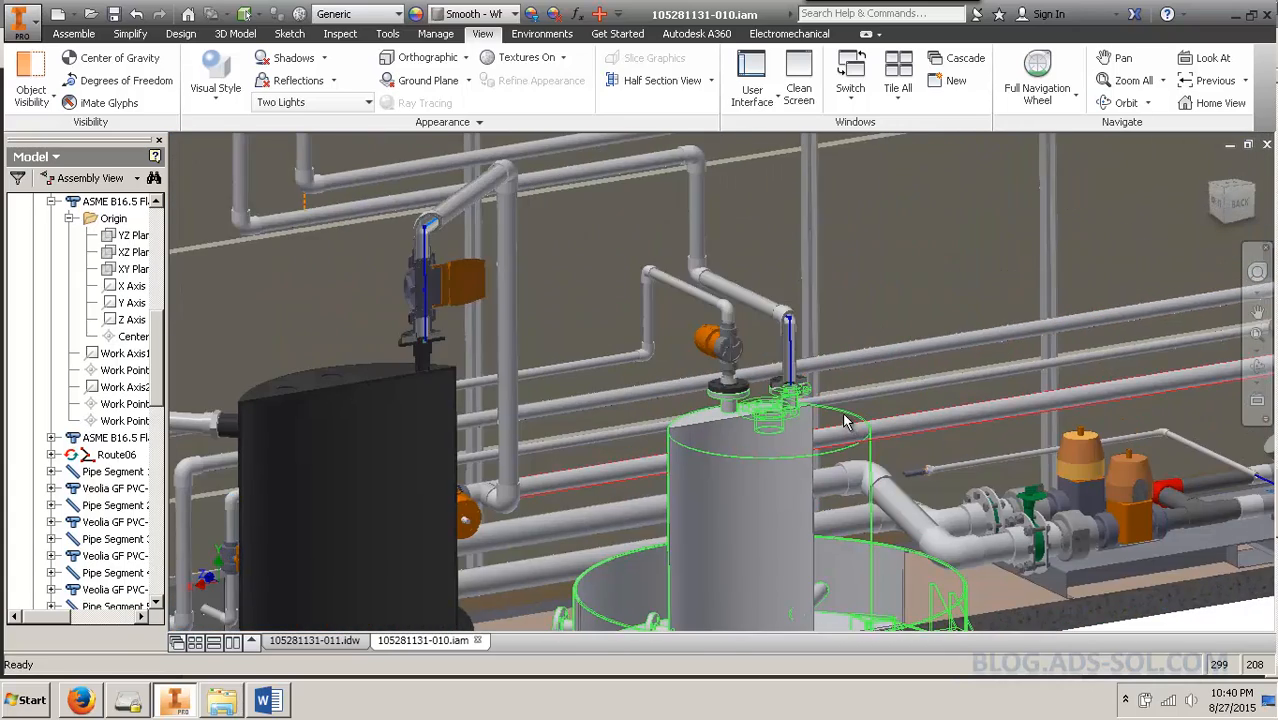
{"action": "scroll", "scroll_direction": "up", "scroll_amount": 3}
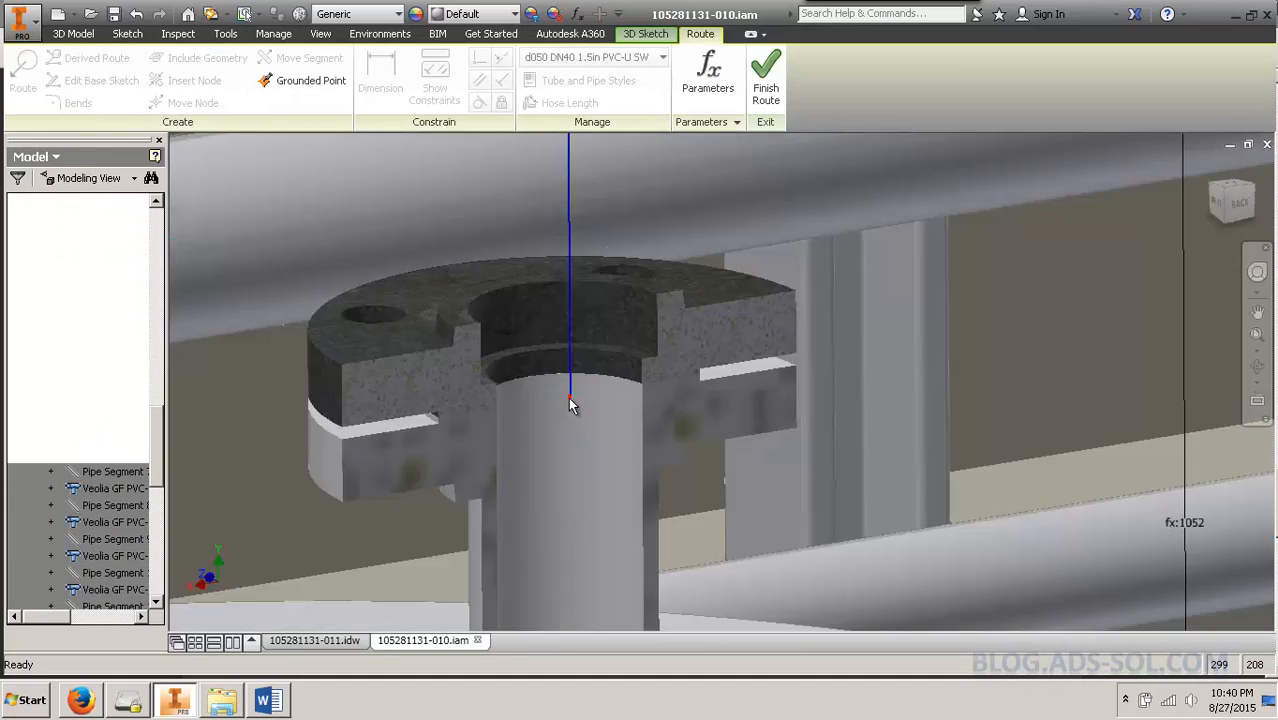
Extend the route's end pipe up through the tank flange and finish the route
{"action": "right_click", "coordinate": [570, 405]}
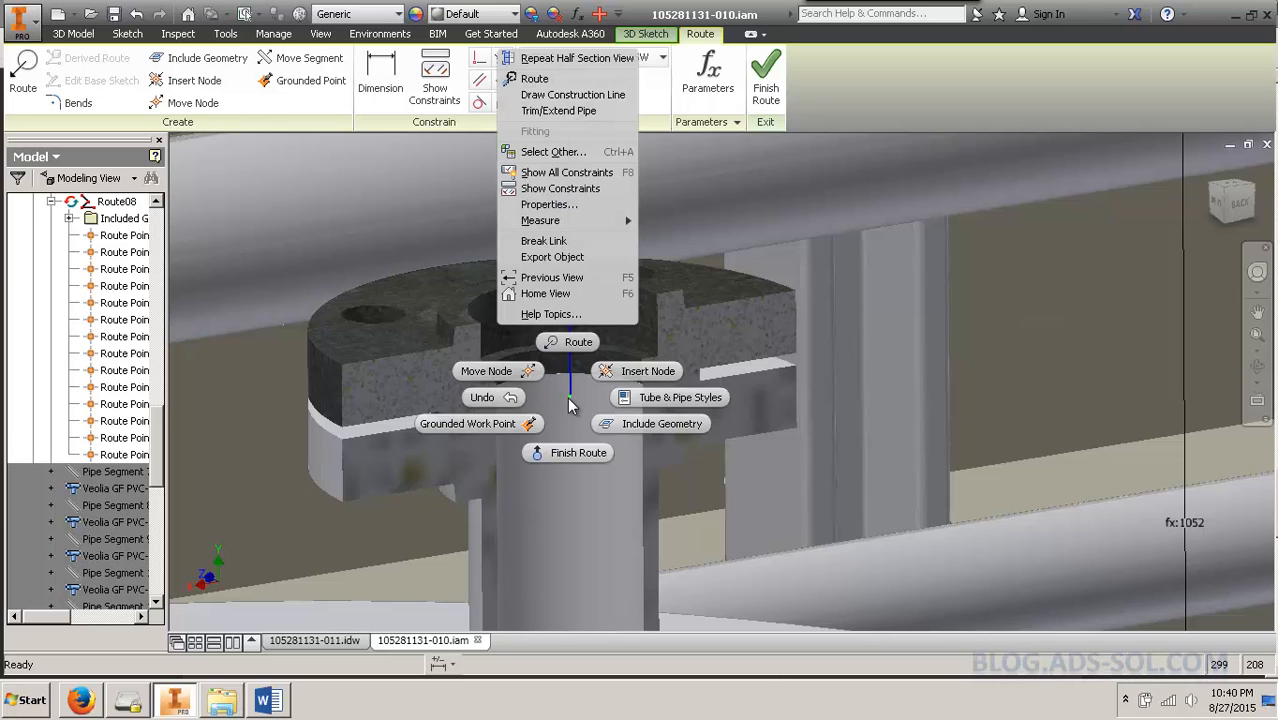
{"action": "left_click", "coordinate": [558, 111]}
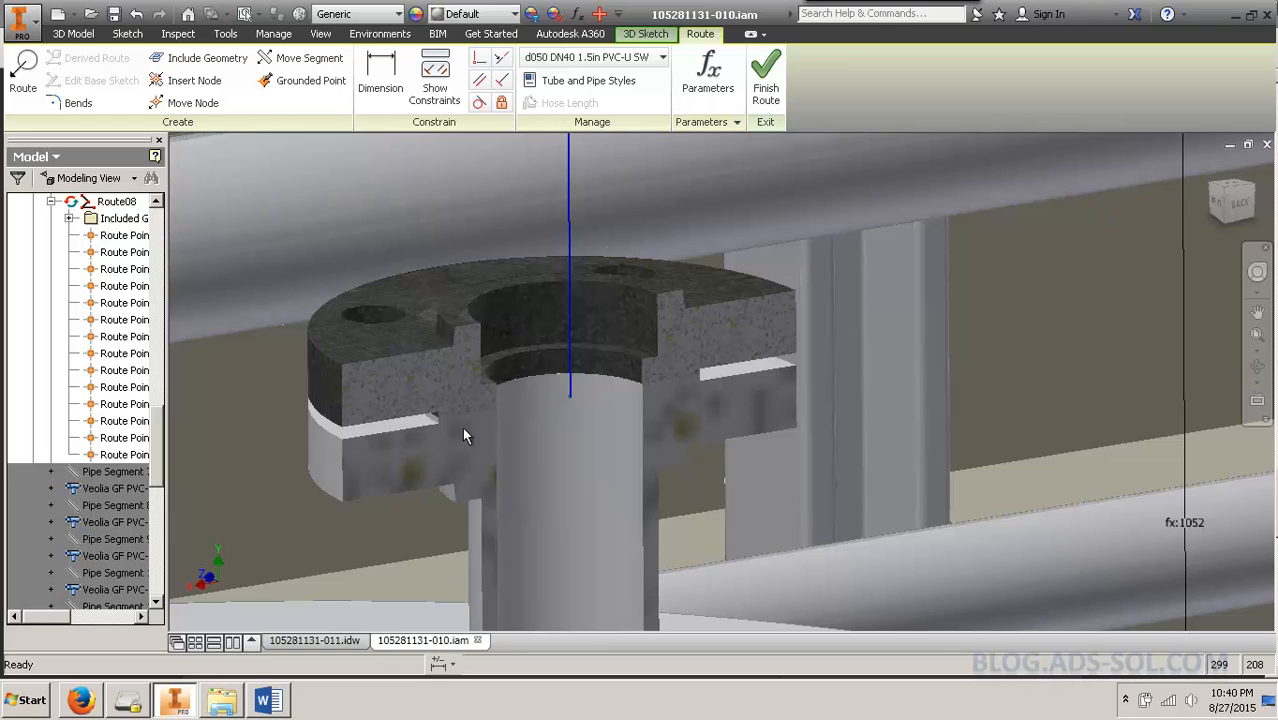
{"action": "left_click", "coordinate": [765, 80]}
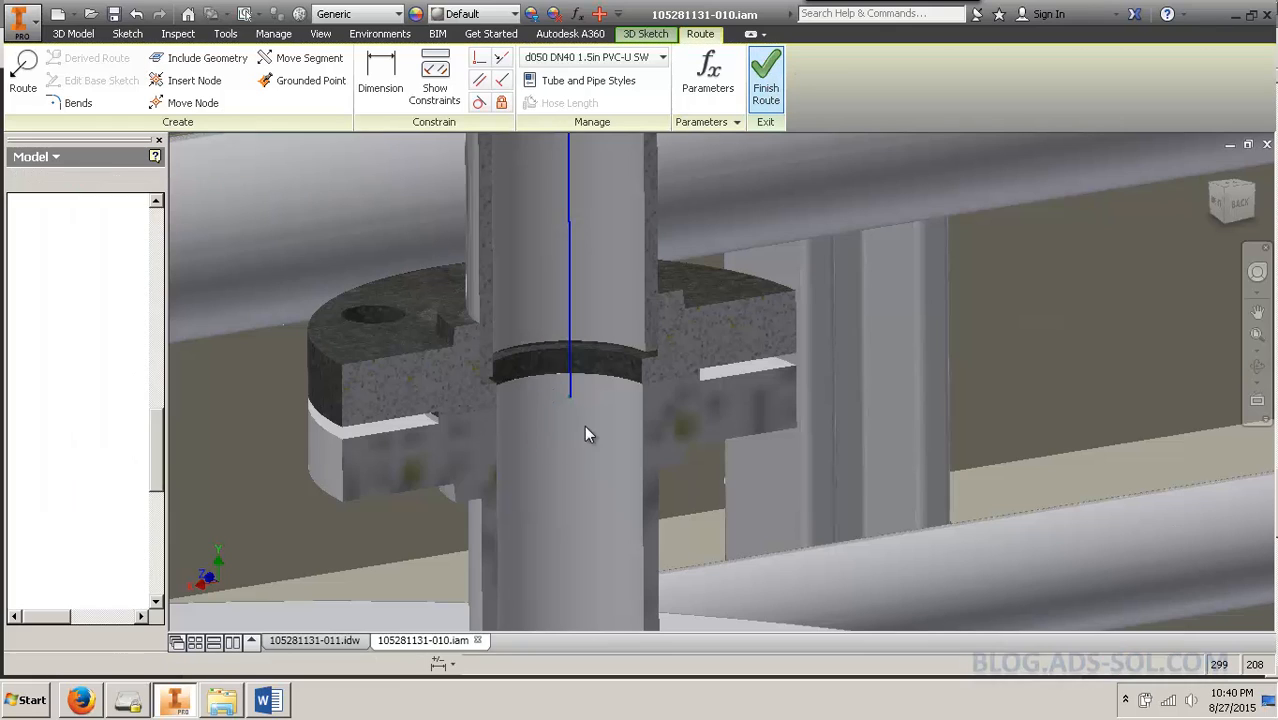
{"action": "left_click", "coordinate": [765, 80]}
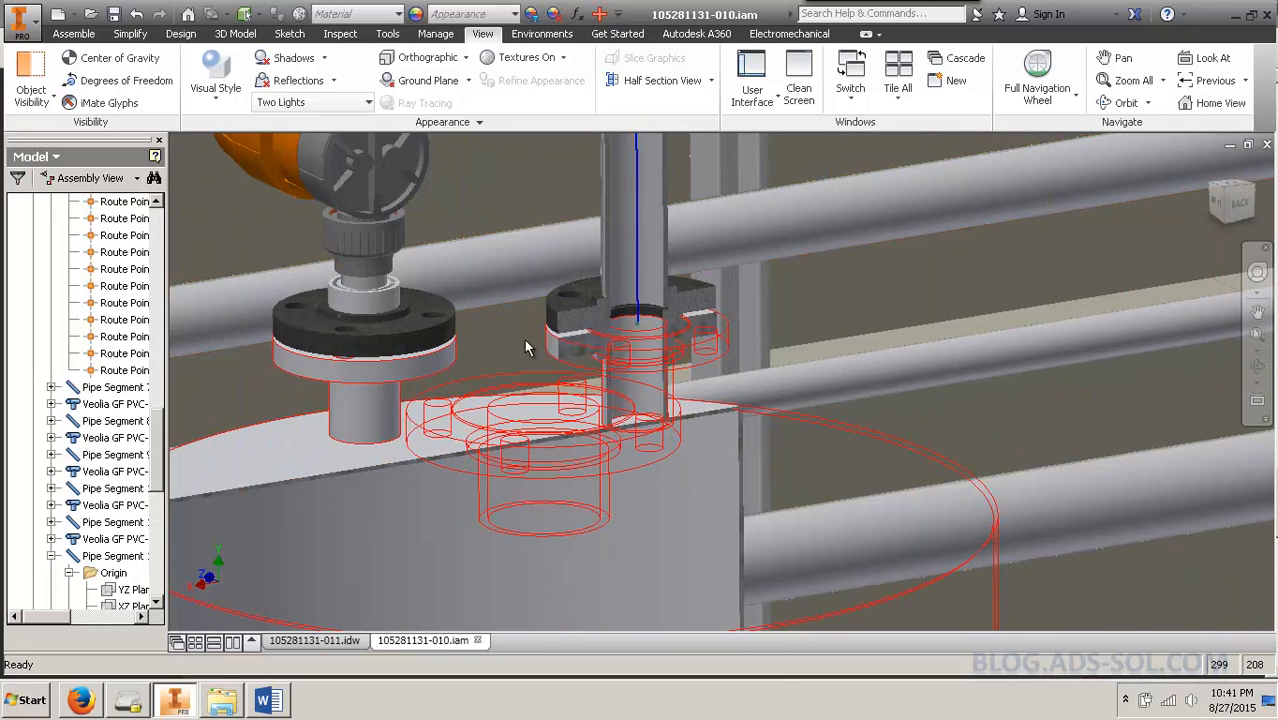
{"action": "left_click", "coordinate": [314, 640]}
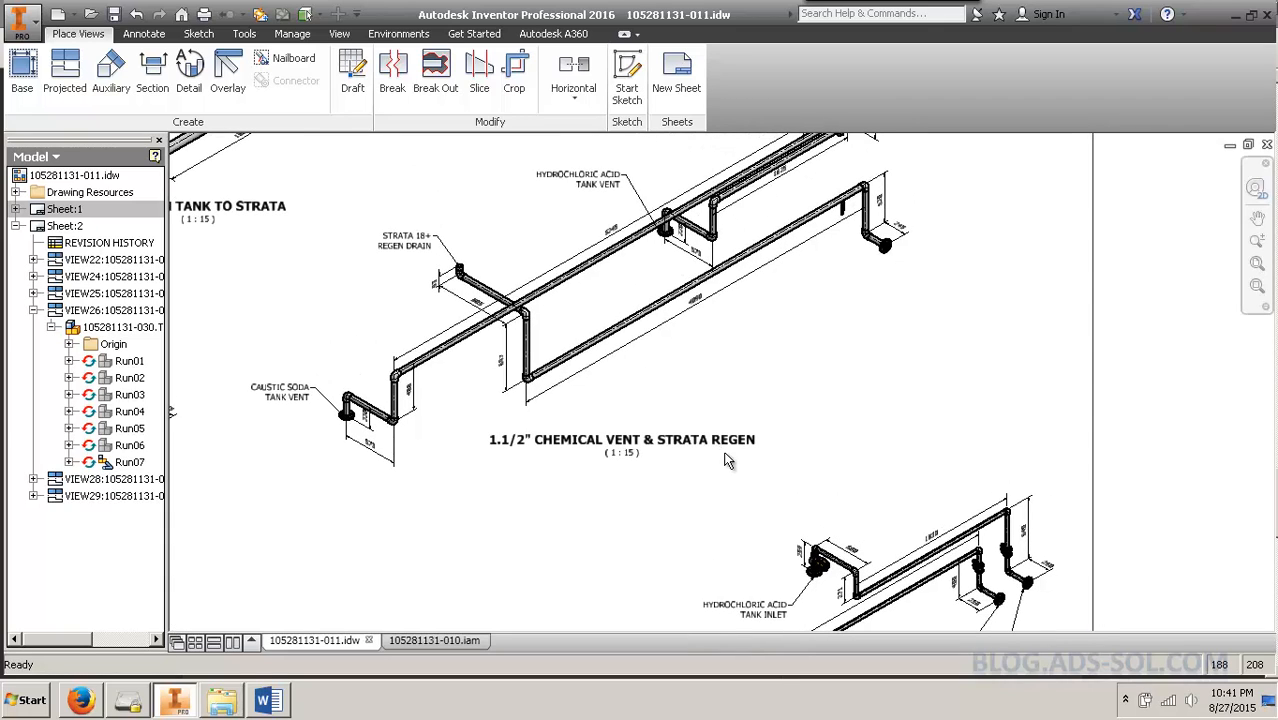
{"action": "mouse_move", "coordinate": [684, 473]}
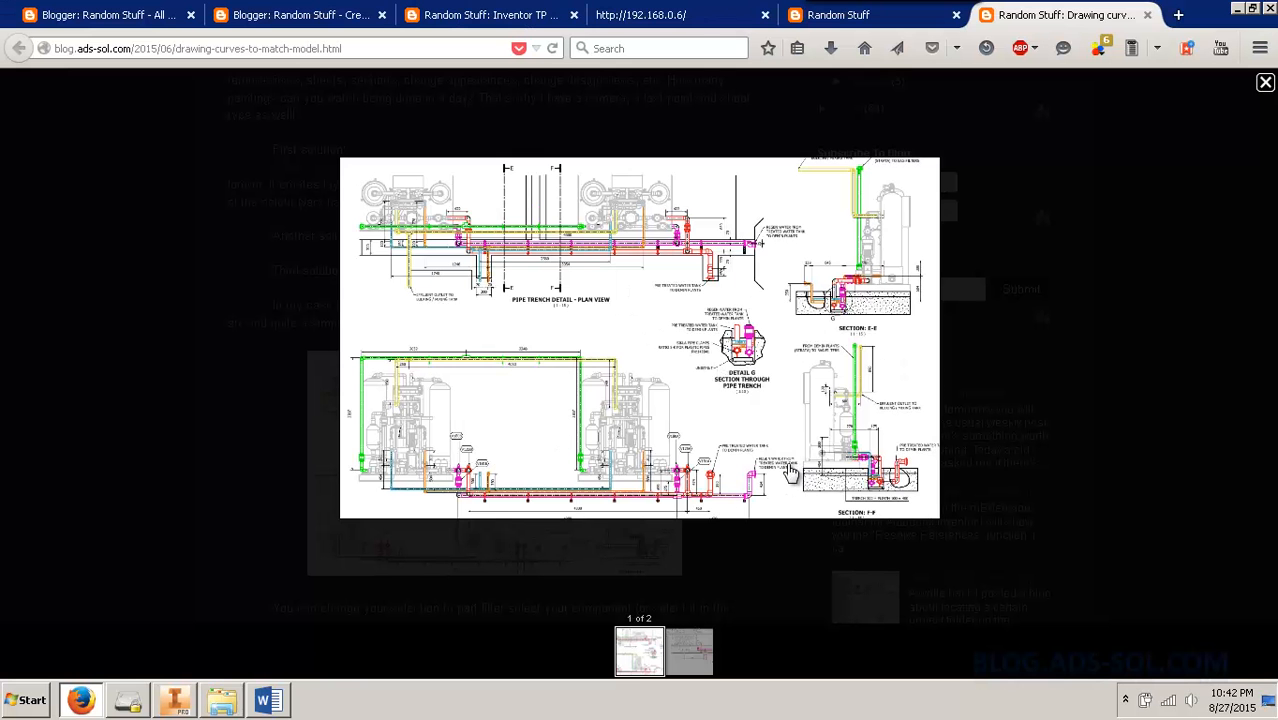
Return to the Inventor drawing of the hydrochloric acid tank inlet run
{"action": "left_click", "coordinate": [689, 651]}
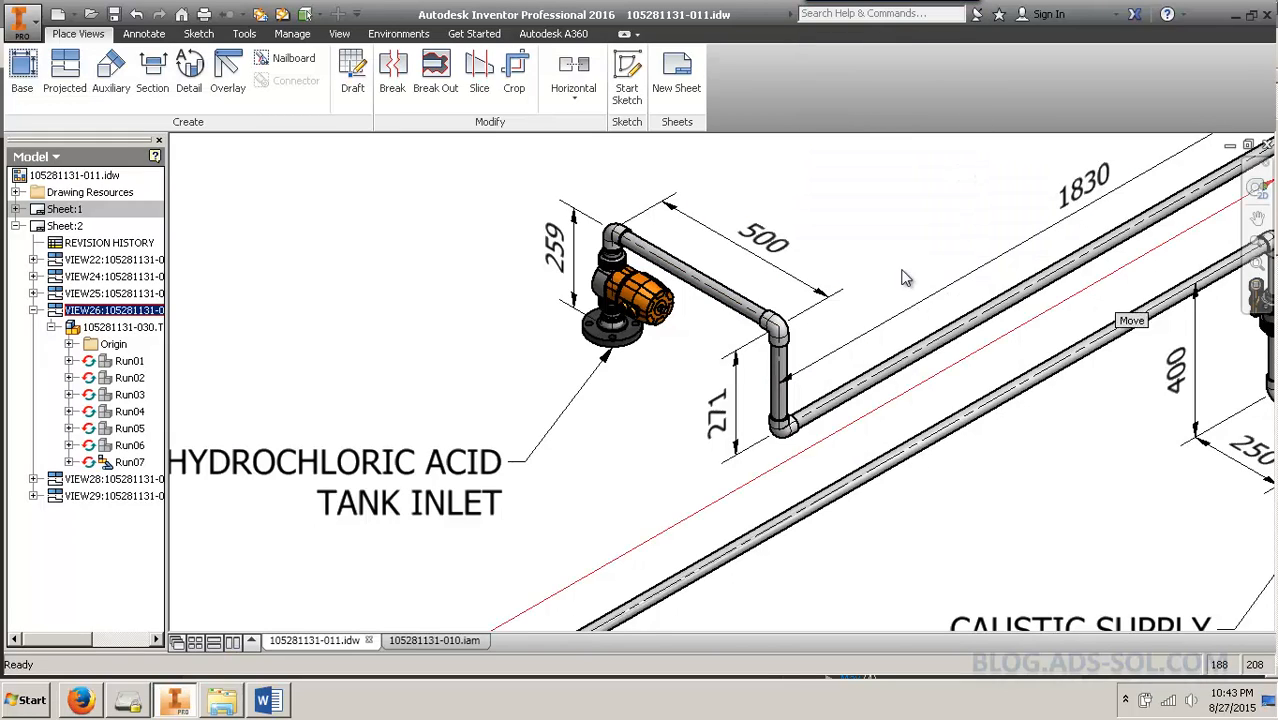
{"action": "mouse_move", "coordinate": [675, 347]}
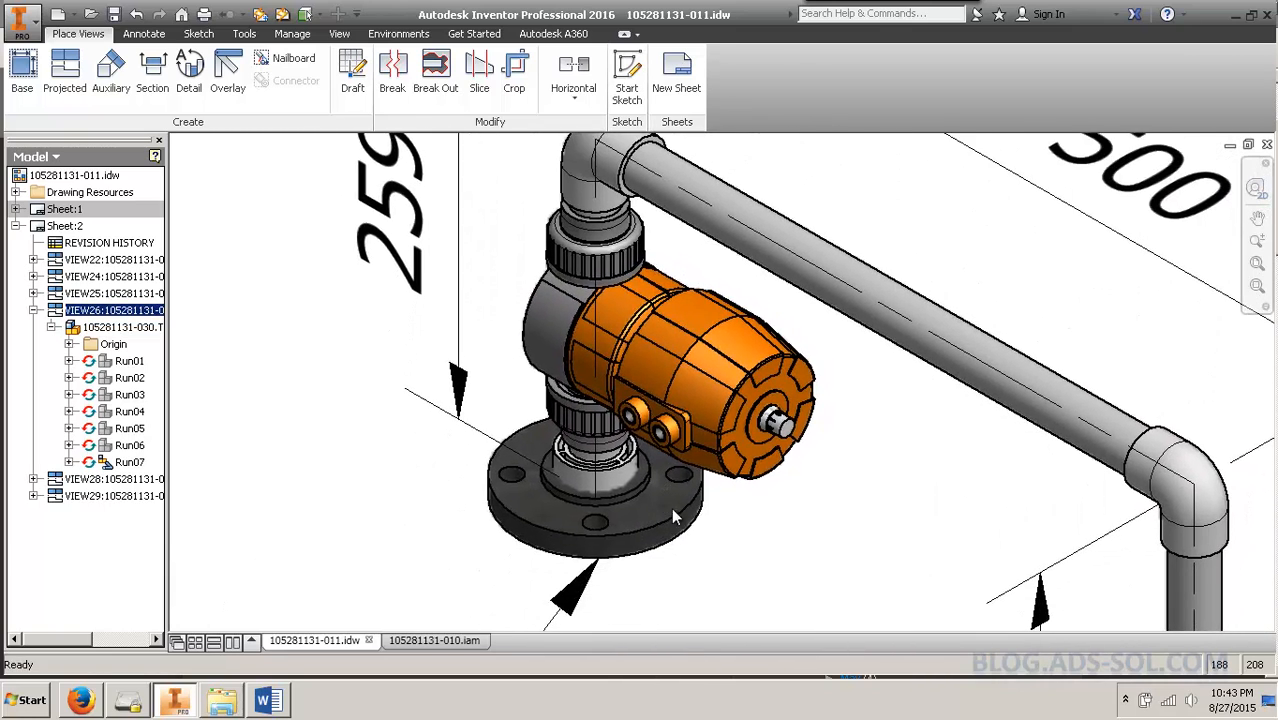
Set the valve flange to Hidden Lines and accept the view style change
{"action": "right_click", "coordinate": [675, 517]}
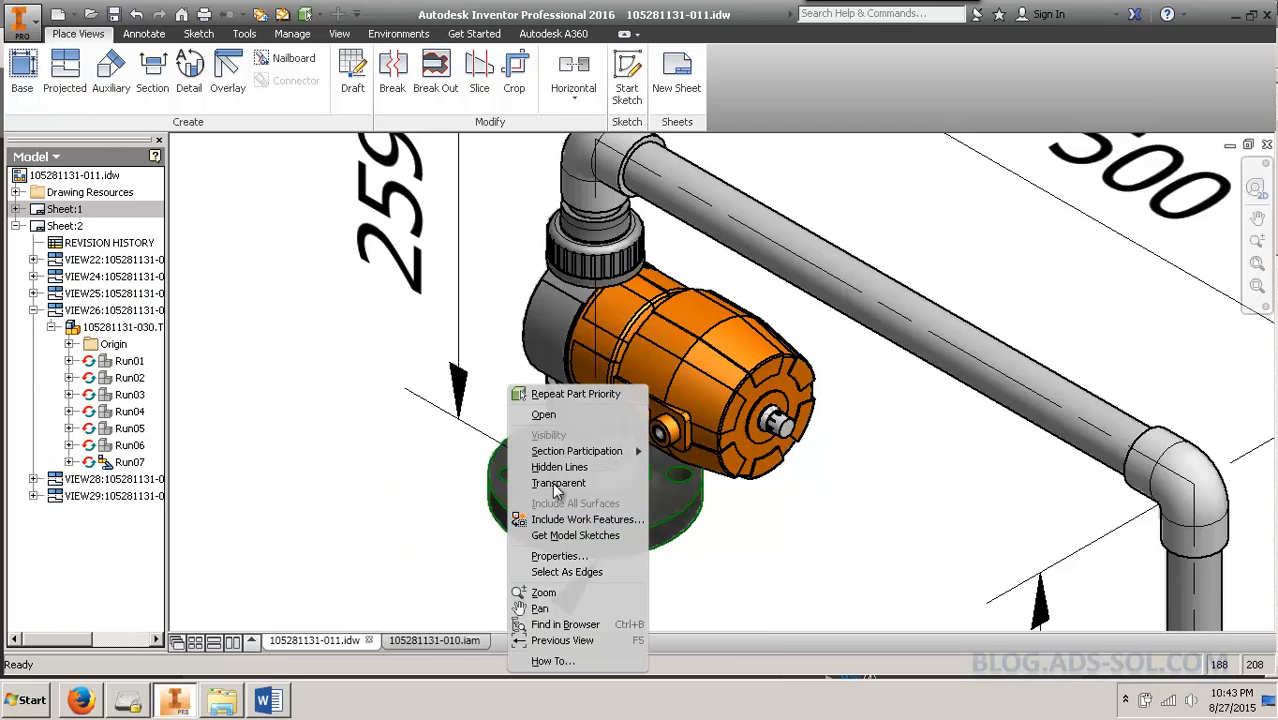
{"action": "left_click", "coordinate": [559, 467]}
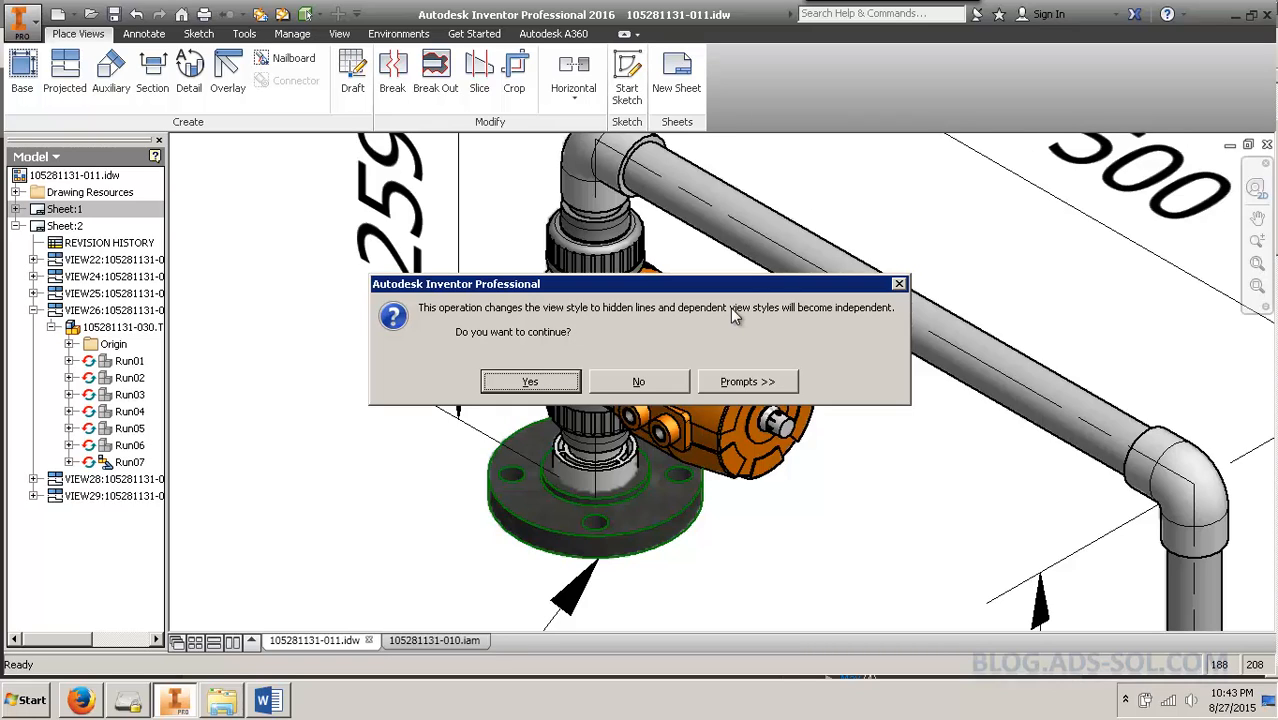
{"action": "mouse_move", "coordinate": [530, 381]}
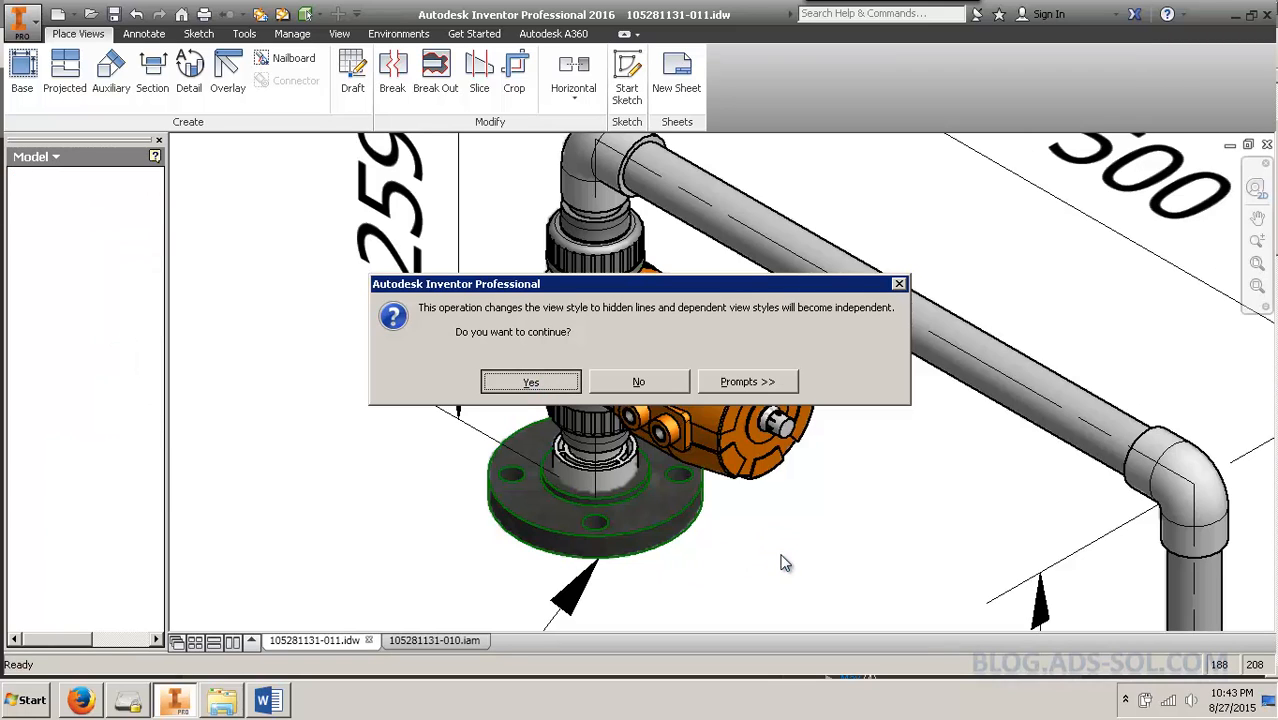
{"action": "left_click", "coordinate": [530, 381]}
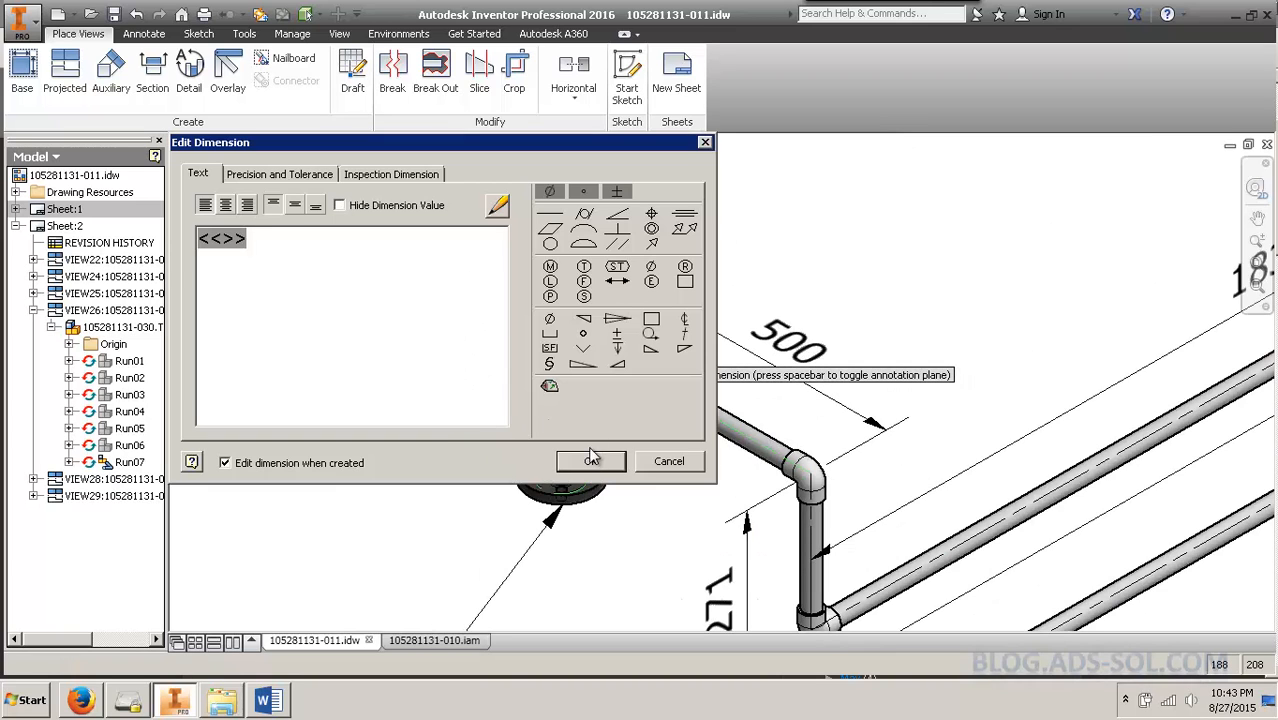
Place the 259 dimension, then restyle the isometric view, discarding the valve's hidden-line overrides
{"action": "left_click", "coordinate": [590, 461]}
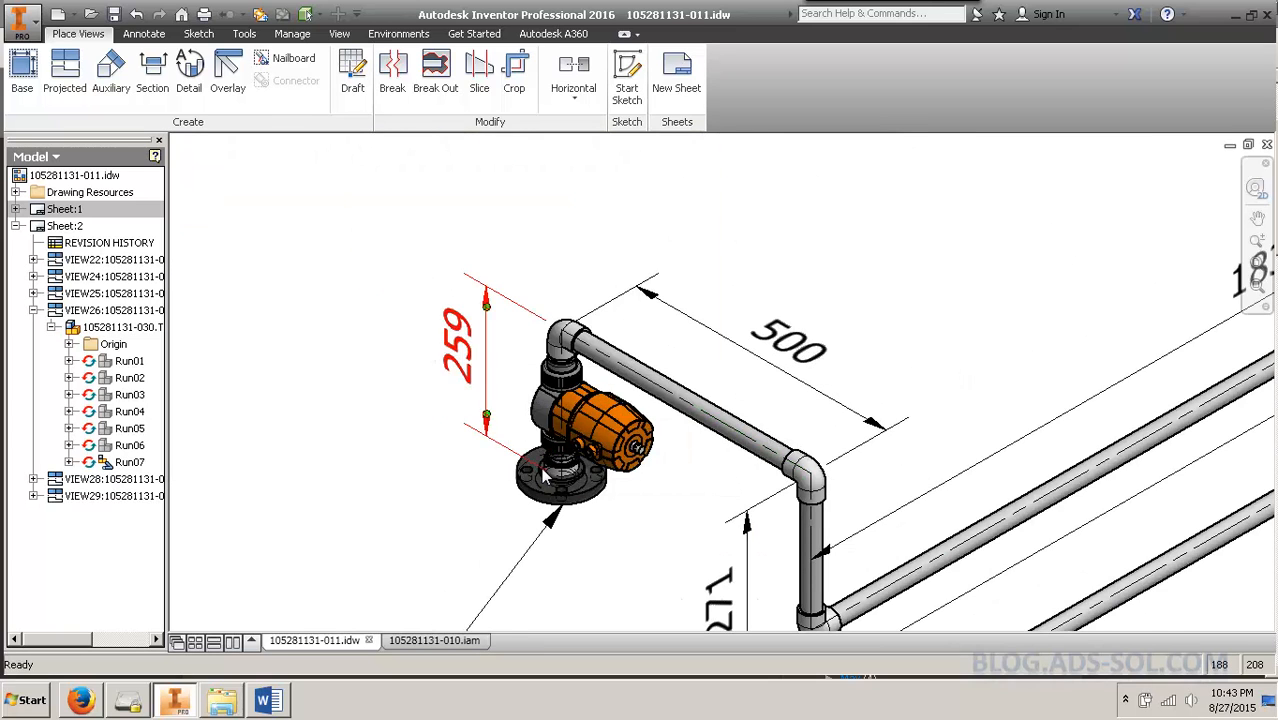
{"action": "double_click", "coordinate": [580, 420]}
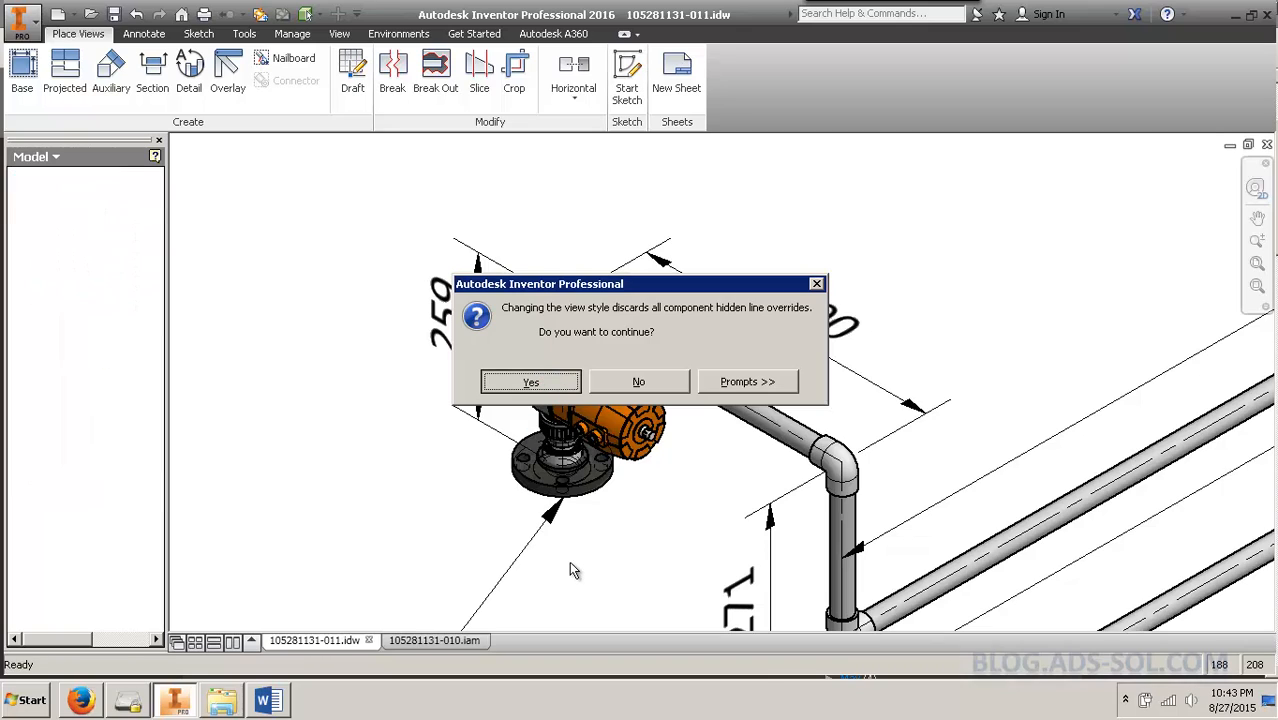
{"action": "left_click", "coordinate": [530, 381]}
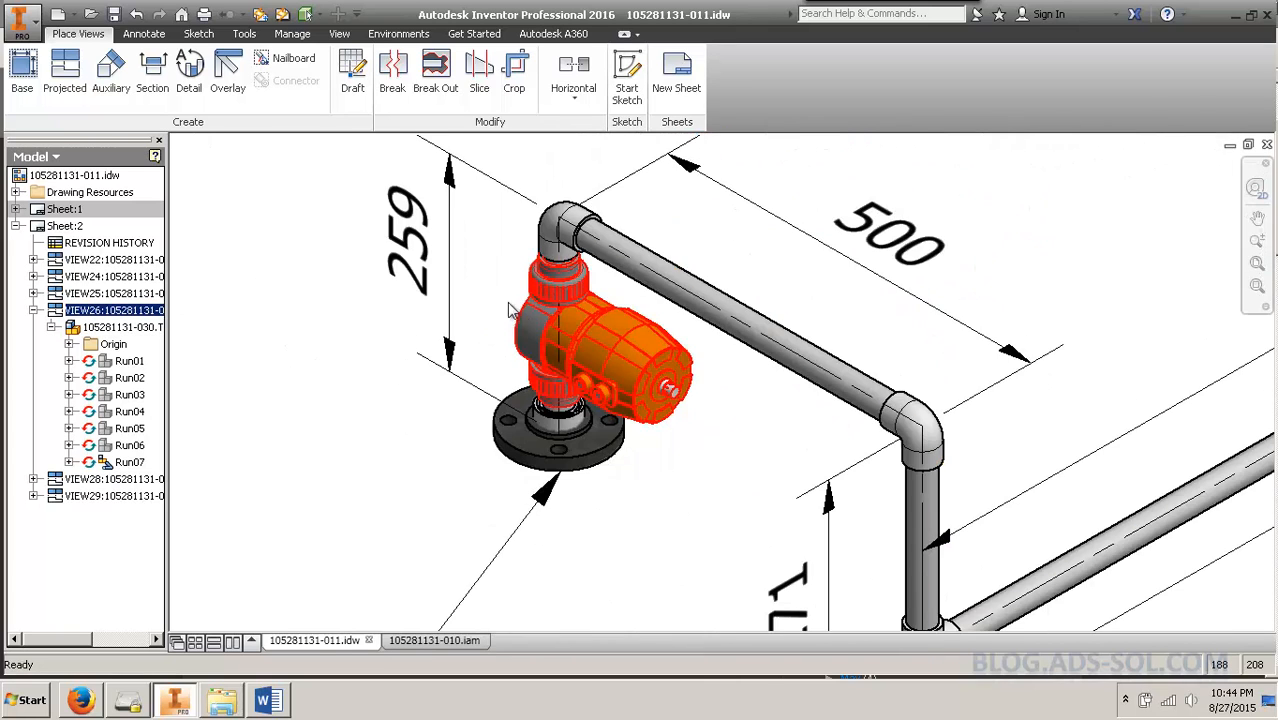
{"action": "left_click", "coordinate": [485, 280]}
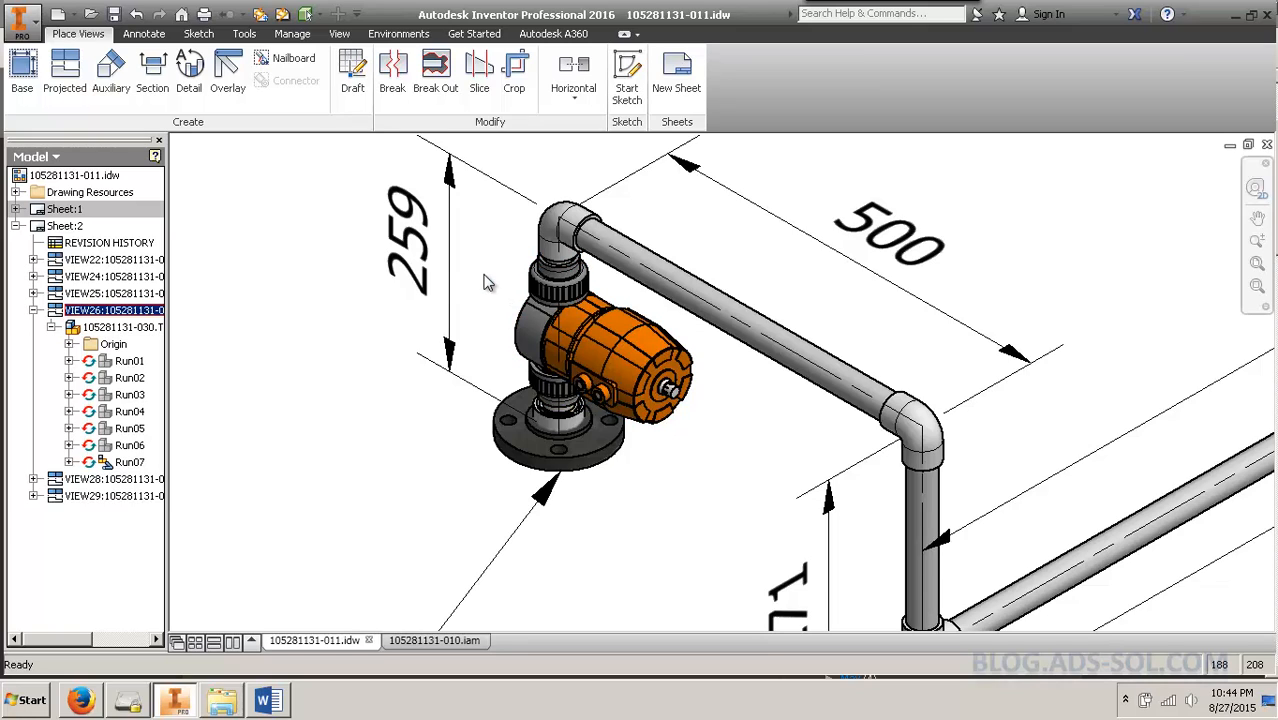
{"action": "left_click", "coordinate": [557, 445]}
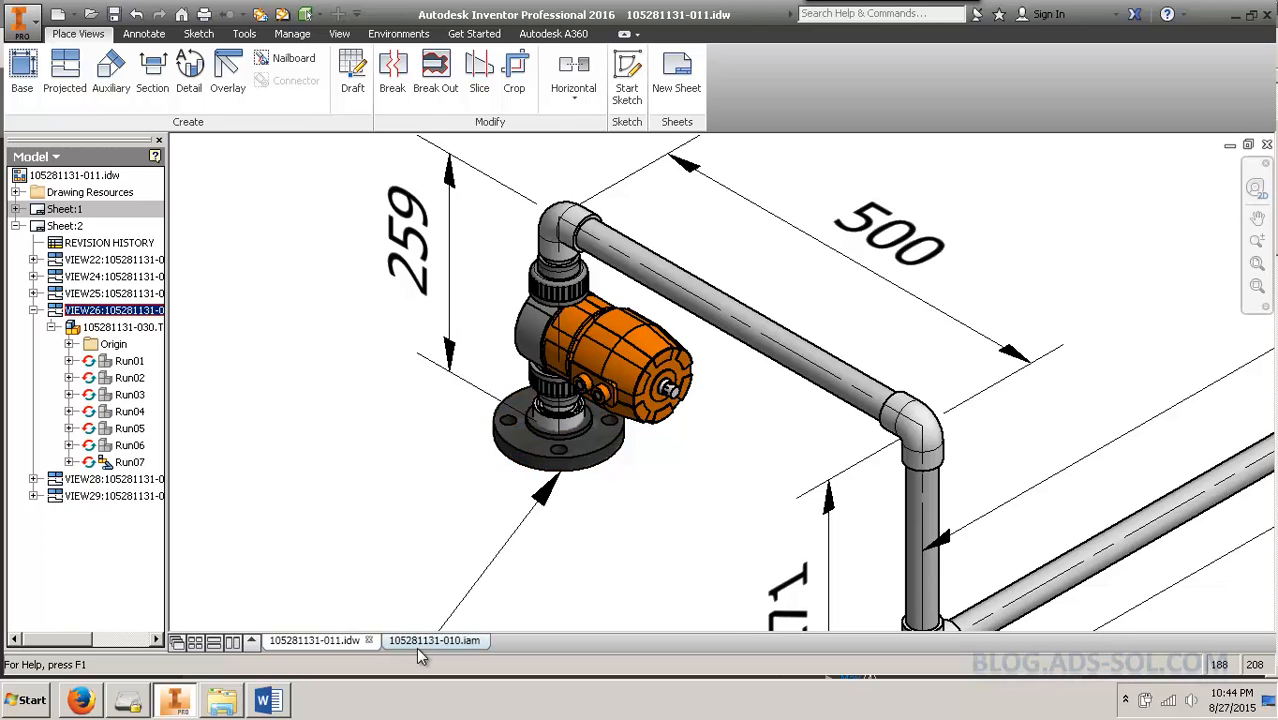
Switch to the 105281131-010.iam pipe assembly model
{"action": "left_click", "coordinate": [435, 640]}
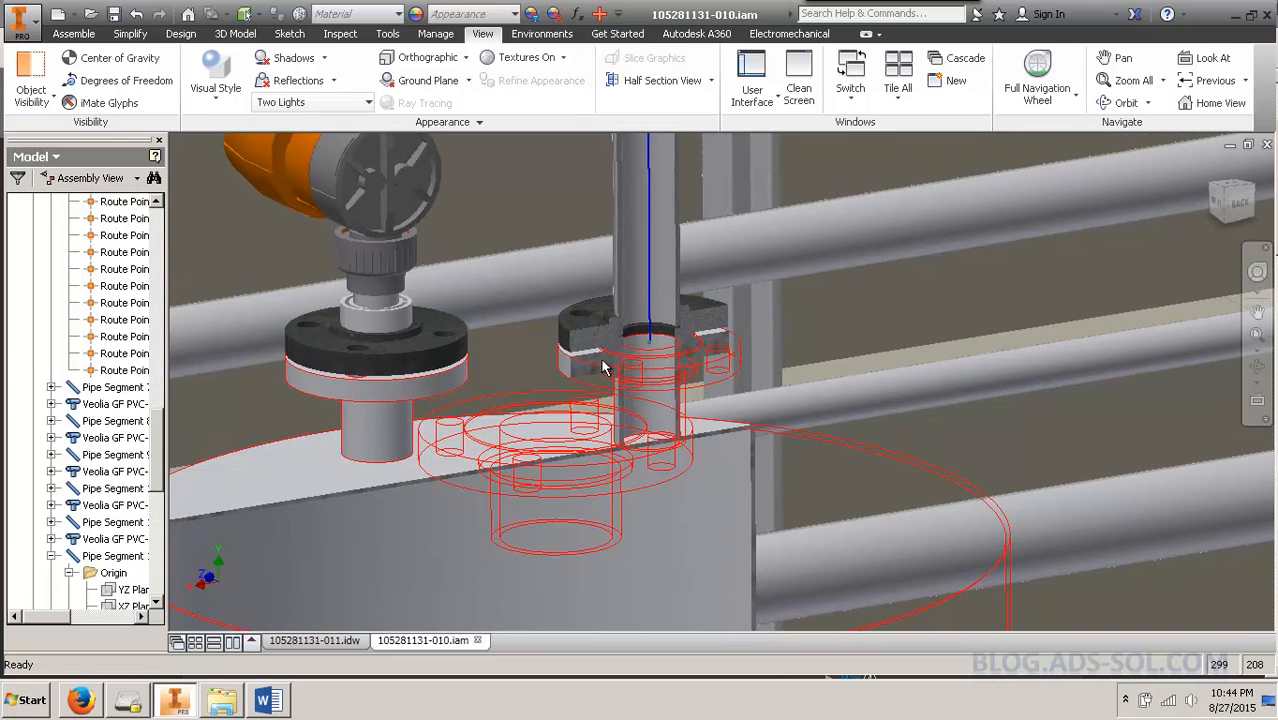
{"action": "mouse_move", "coordinate": [670, 353]}
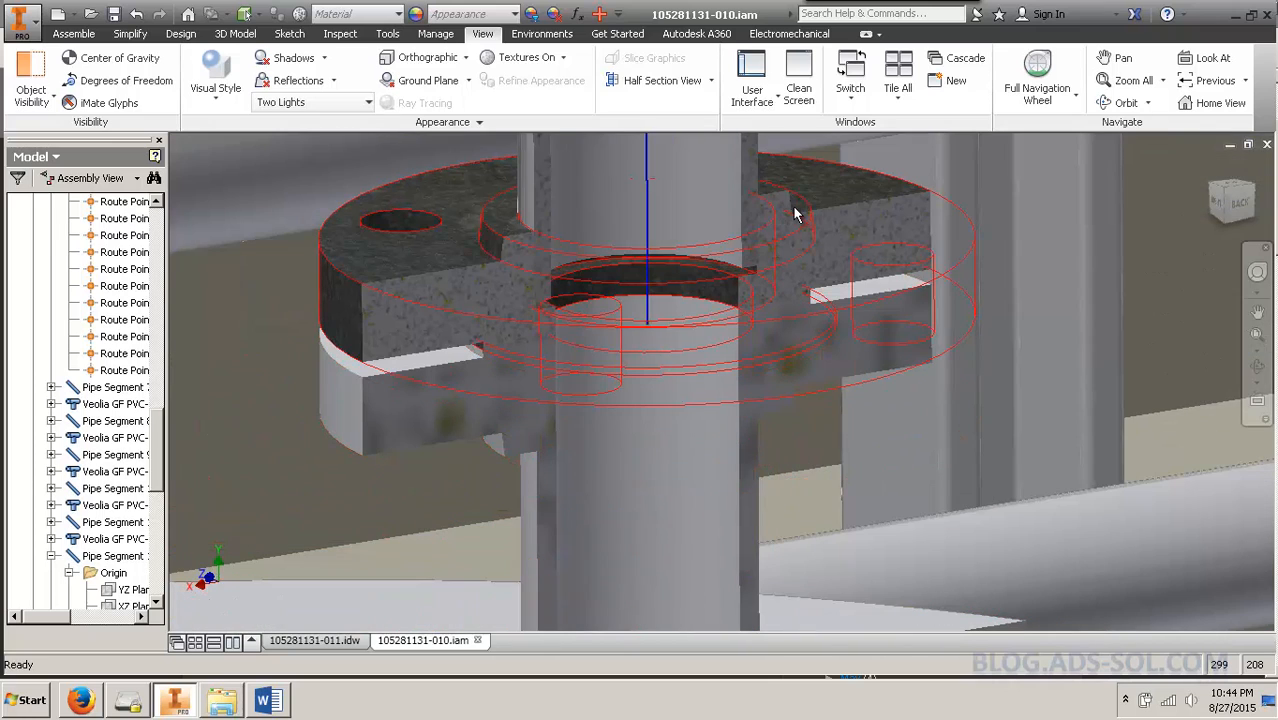
{"action": "mouse_move", "coordinate": [436, 289]}
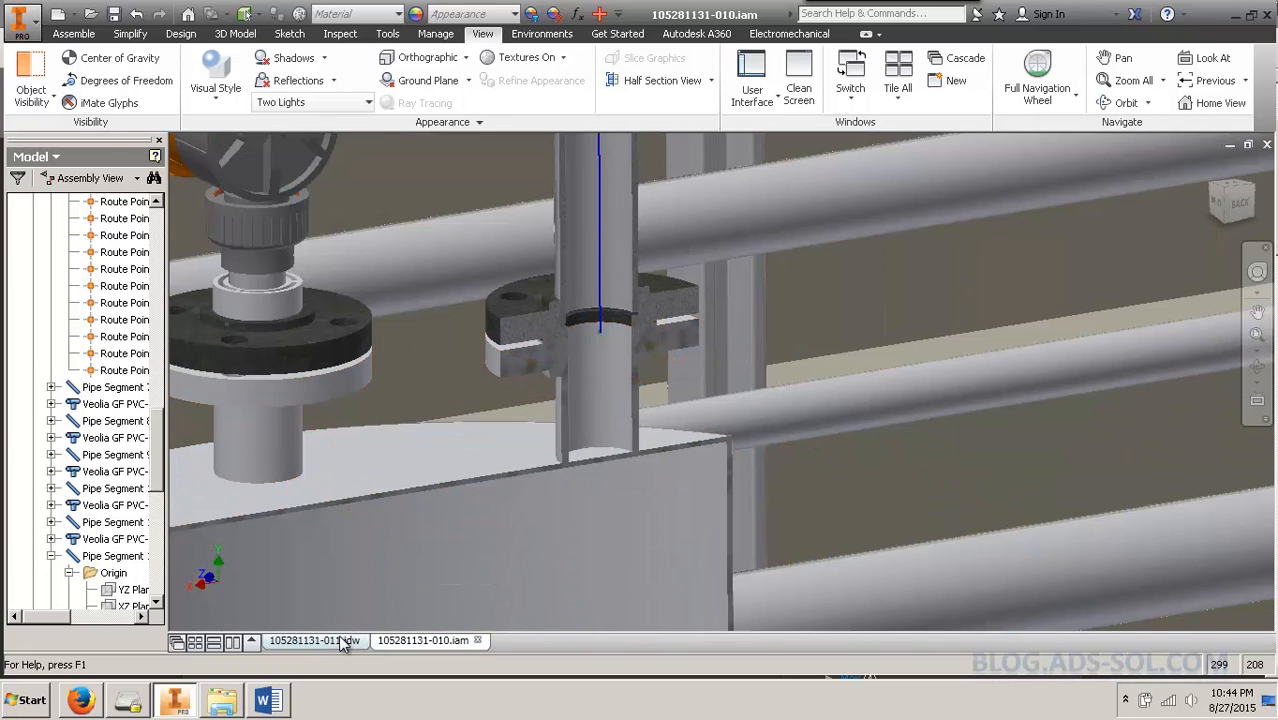
Return to the isometric drawing and confirm the vertical 259 dimension beside the valve
{"action": "left_click", "coordinate": [315, 640]}
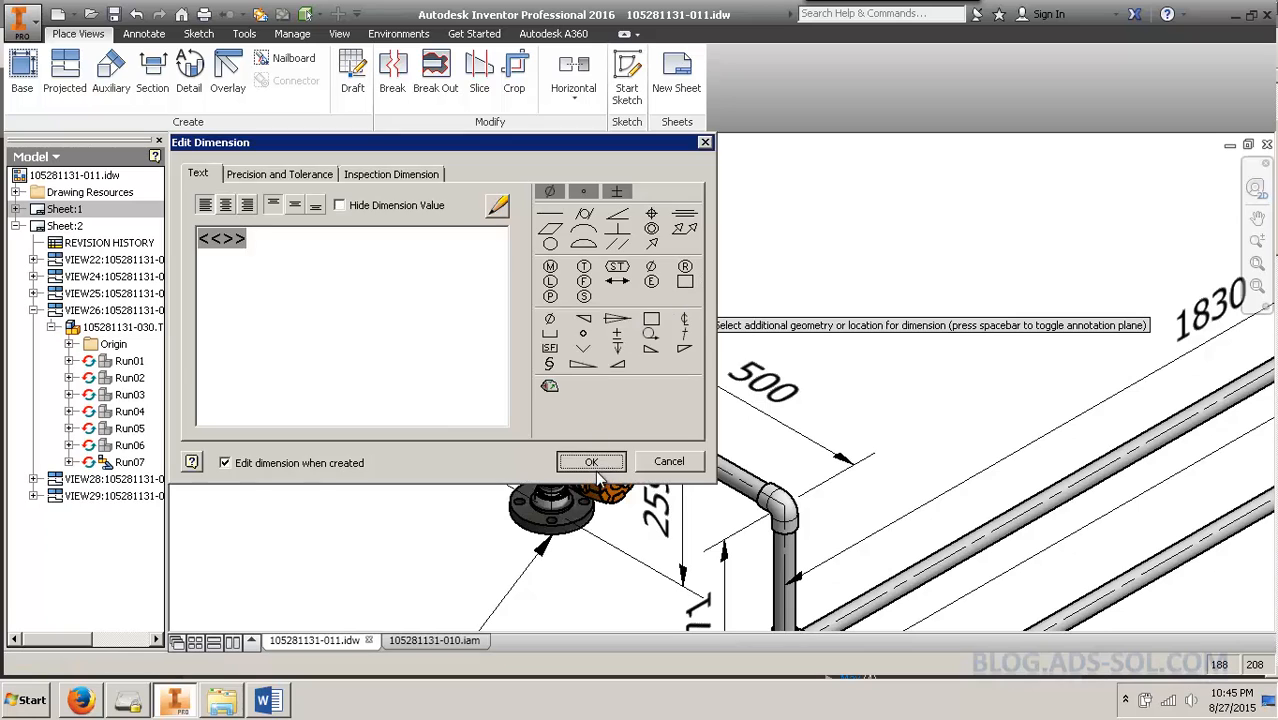
{"action": "left_click", "coordinate": [591, 461]}
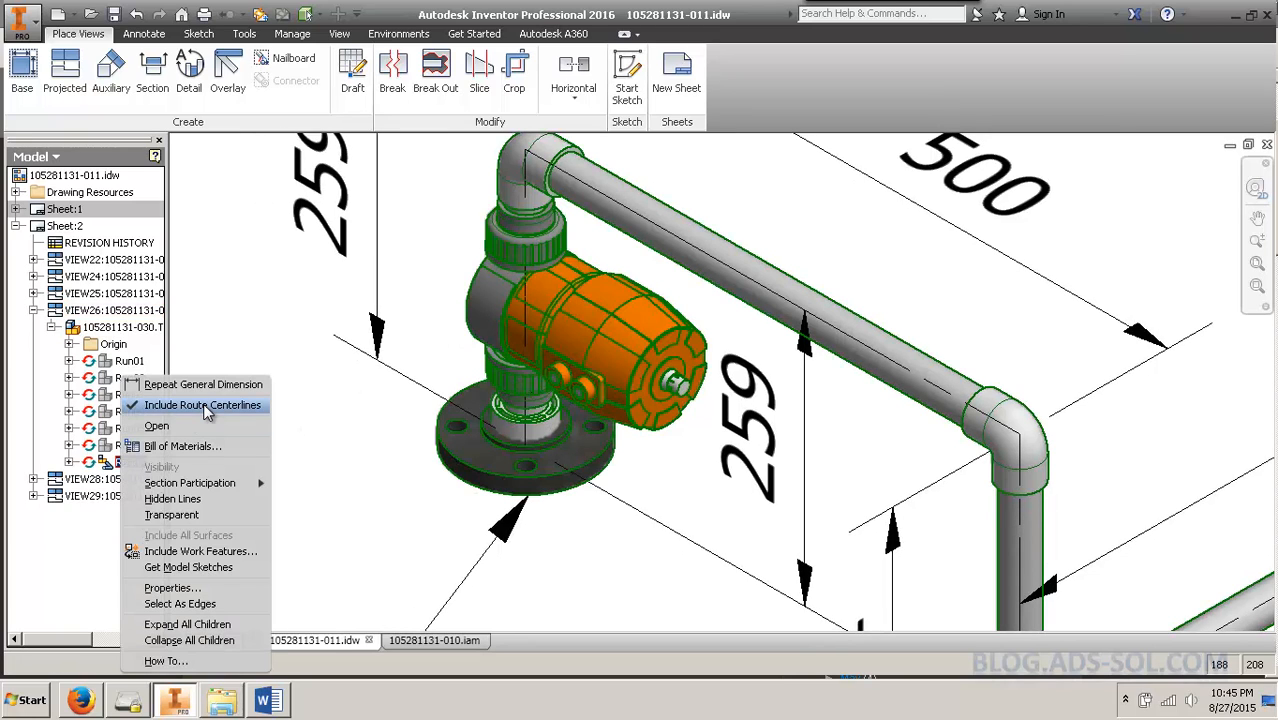
{"action": "mouse_move", "coordinate": [263, 405]}
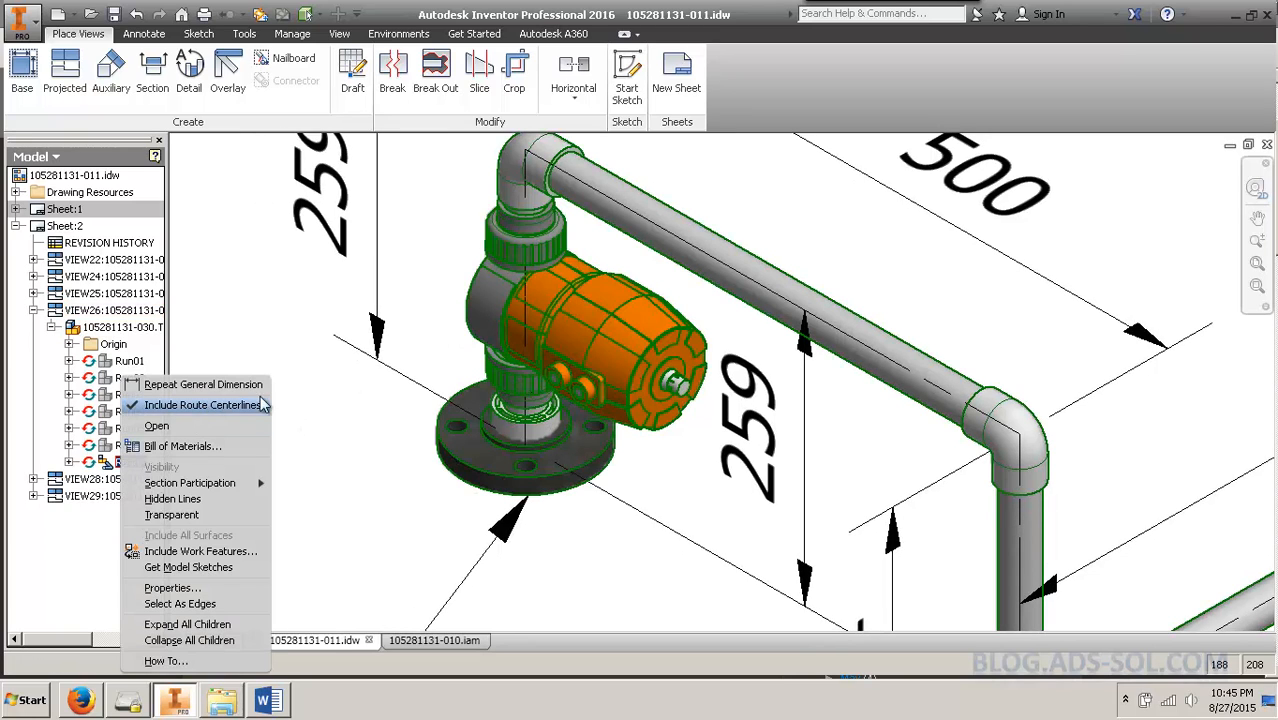
Turn off Include Route Centerlines for the valve assembly
{"action": "left_click", "coordinate": [200, 404]}
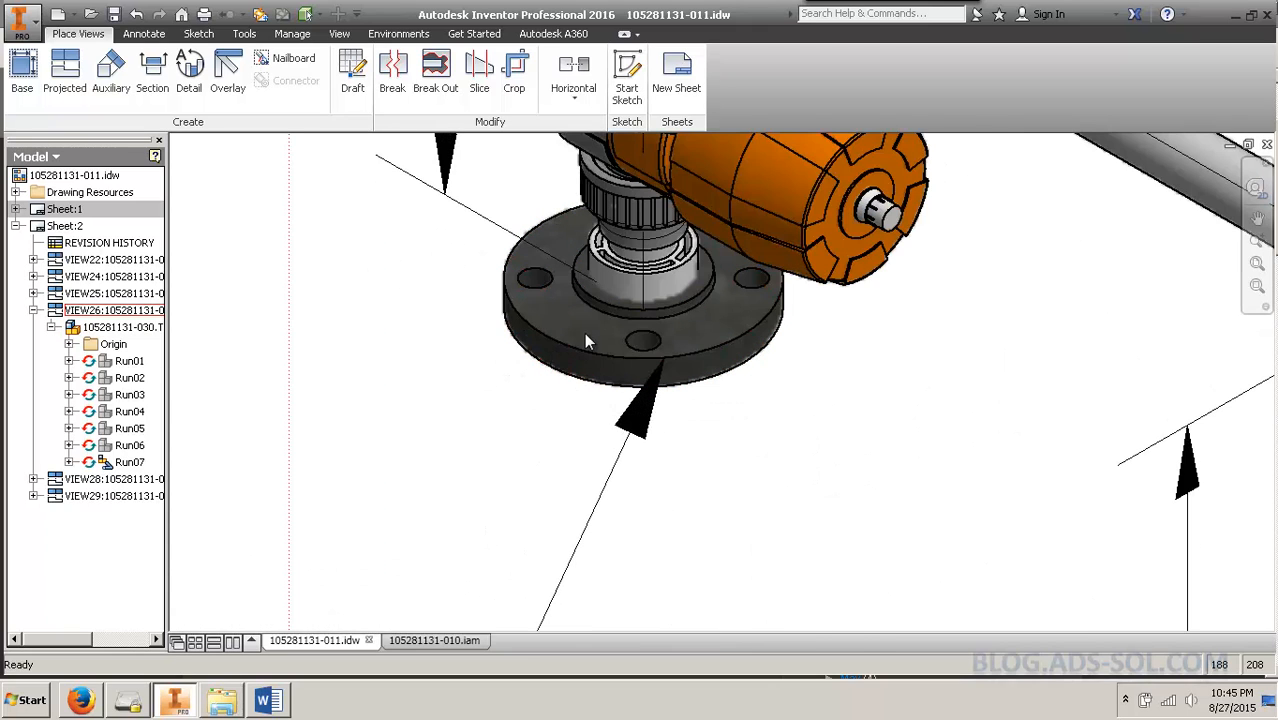
Set the flange to Hidden Lines, accept the style change, then check and cancel view settings
{"action": "right_click", "coordinate": [588, 340]}
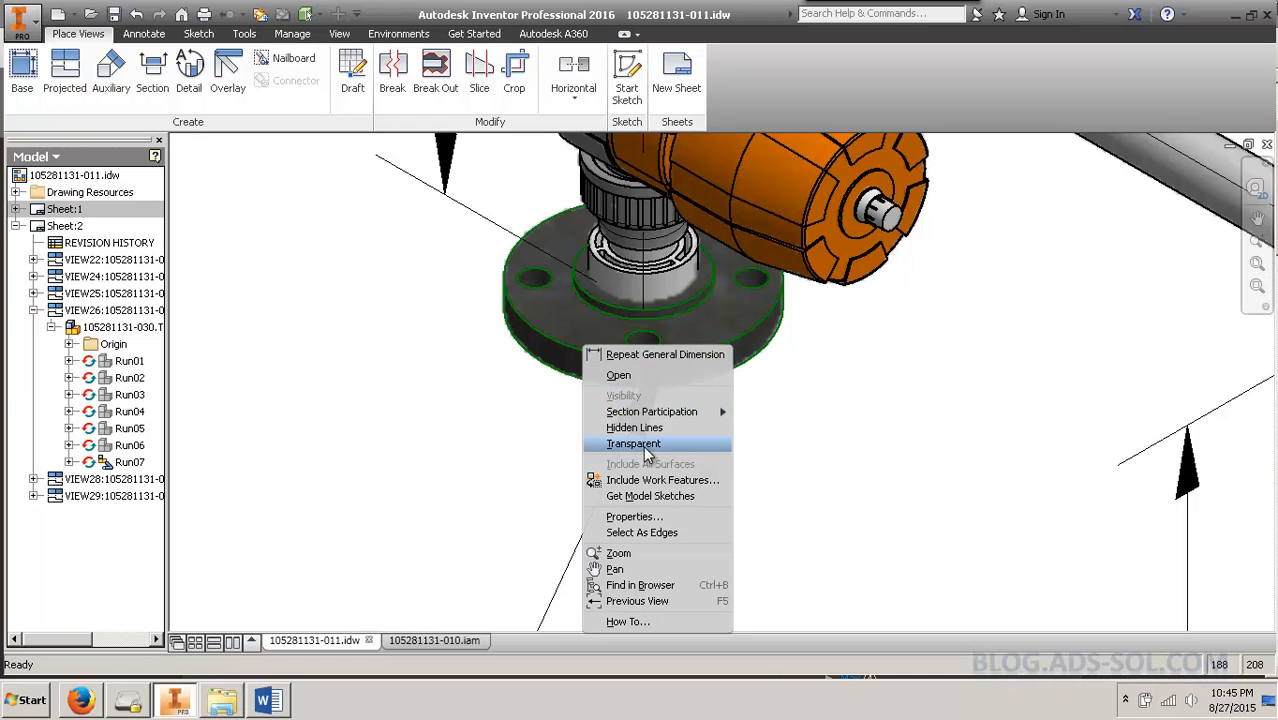
{"action": "left_click", "coordinate": [634, 427]}
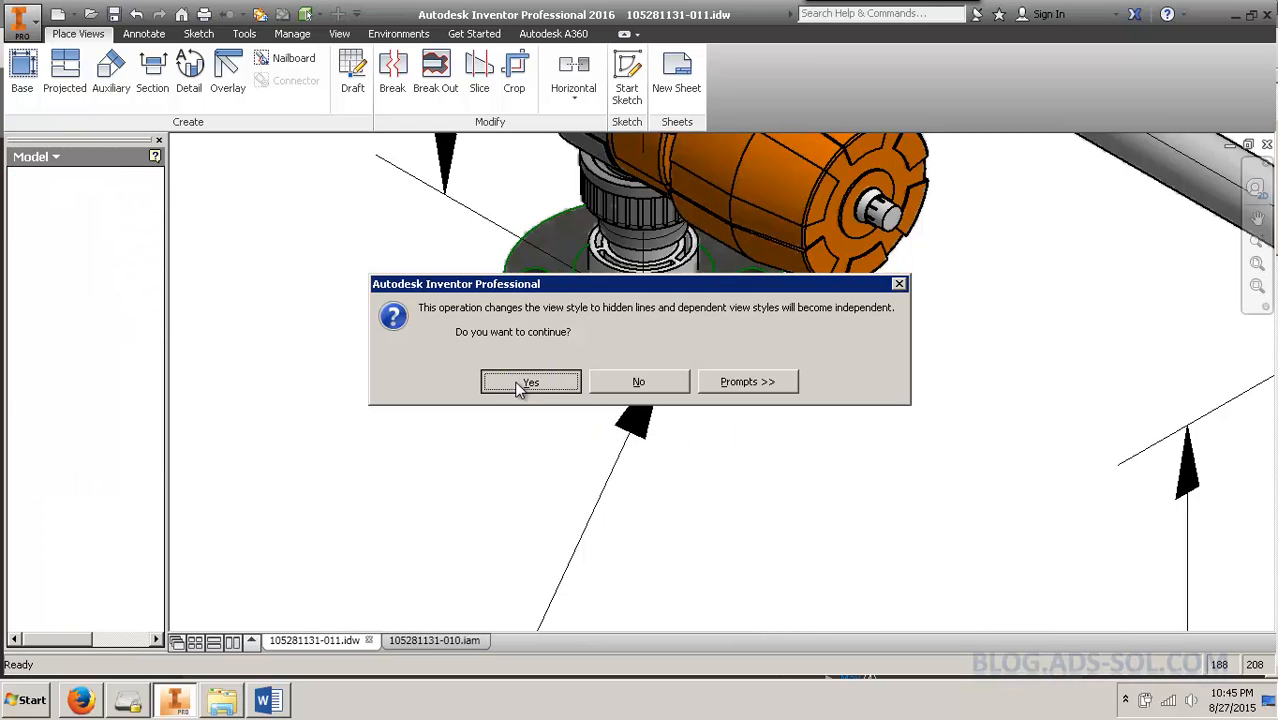
{"action": "left_click", "coordinate": [529, 381]}
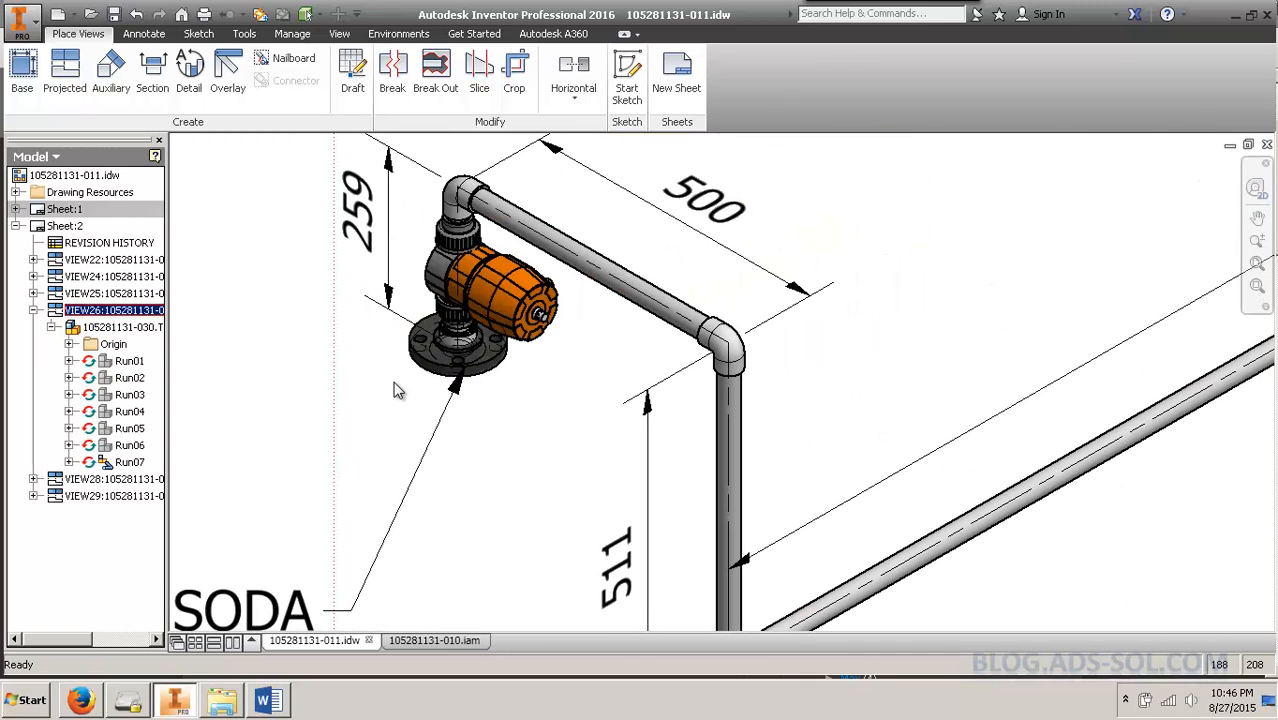
{"action": "double_click", "coordinate": [113, 309]}
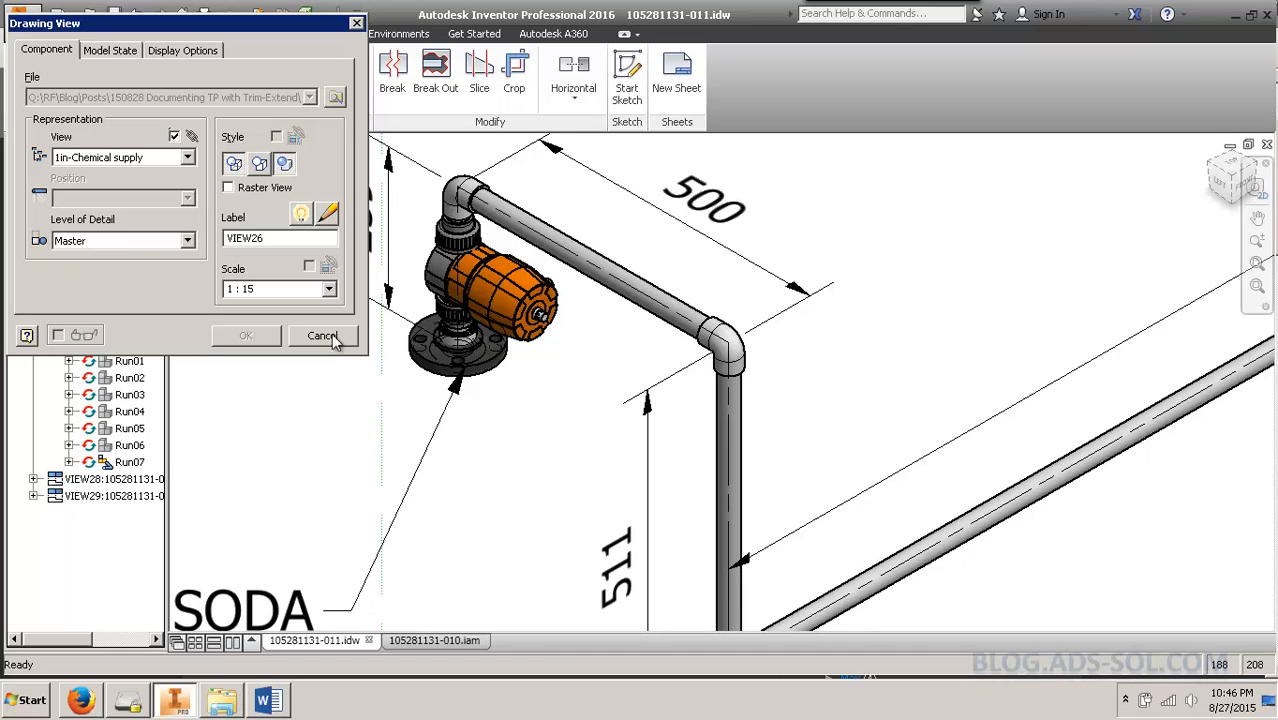
{"action": "left_click", "coordinate": [323, 335]}
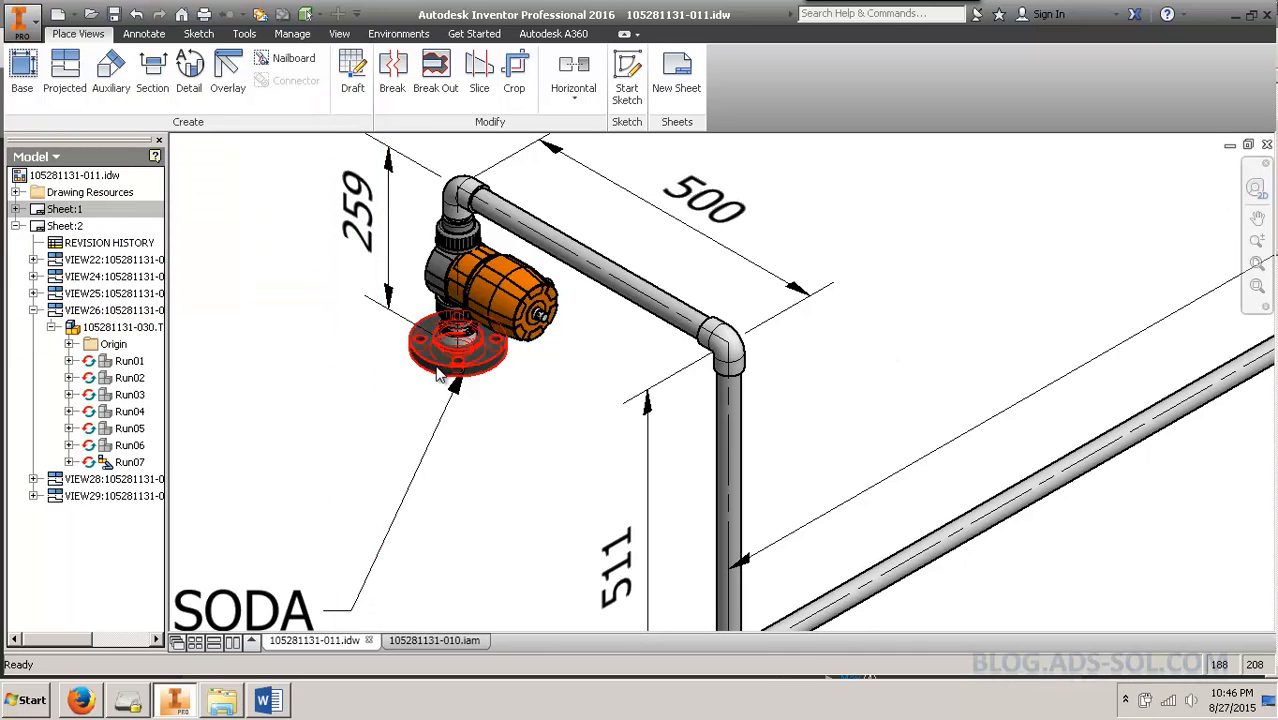